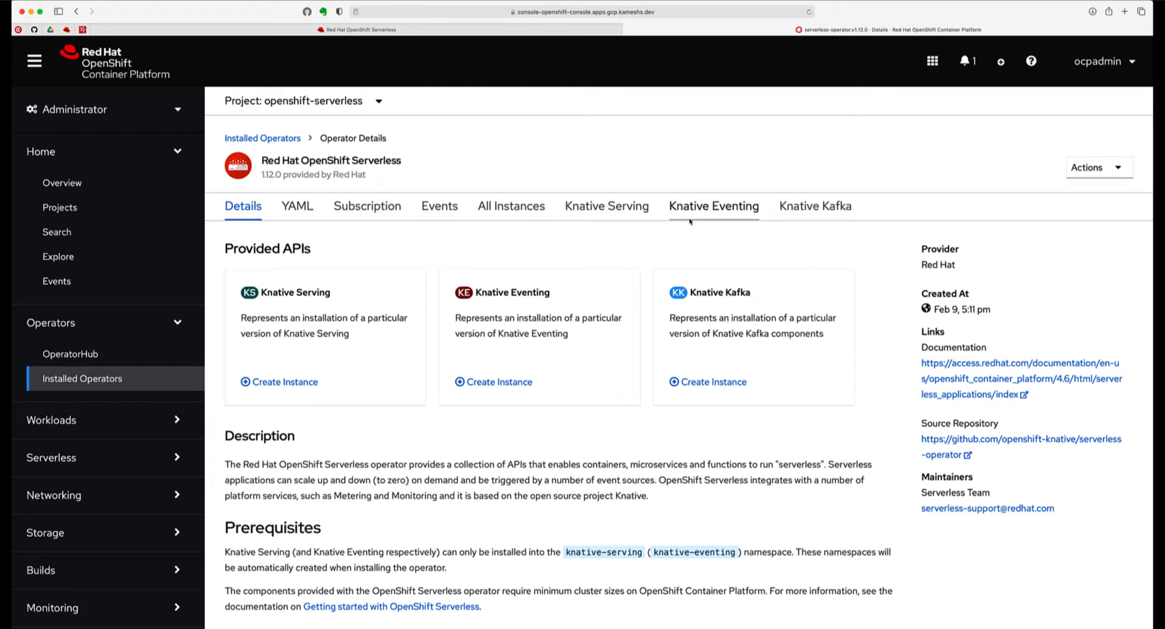
mouse_move(691, 222)
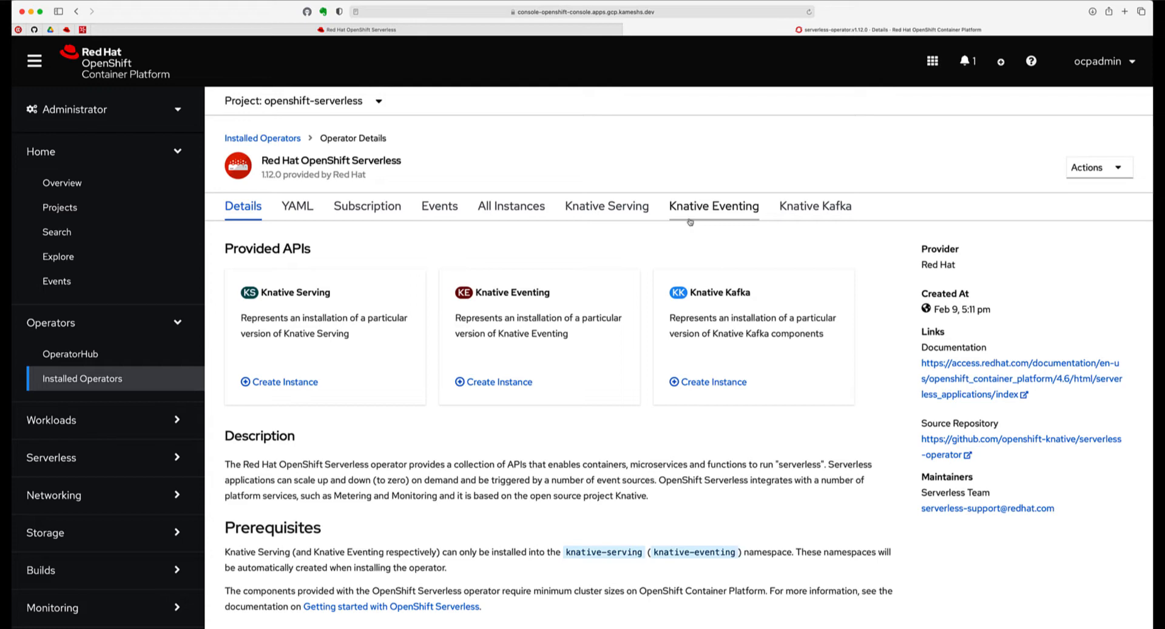
From Home > Projects, view the knative-serving project's details overview
left_click(60, 208)
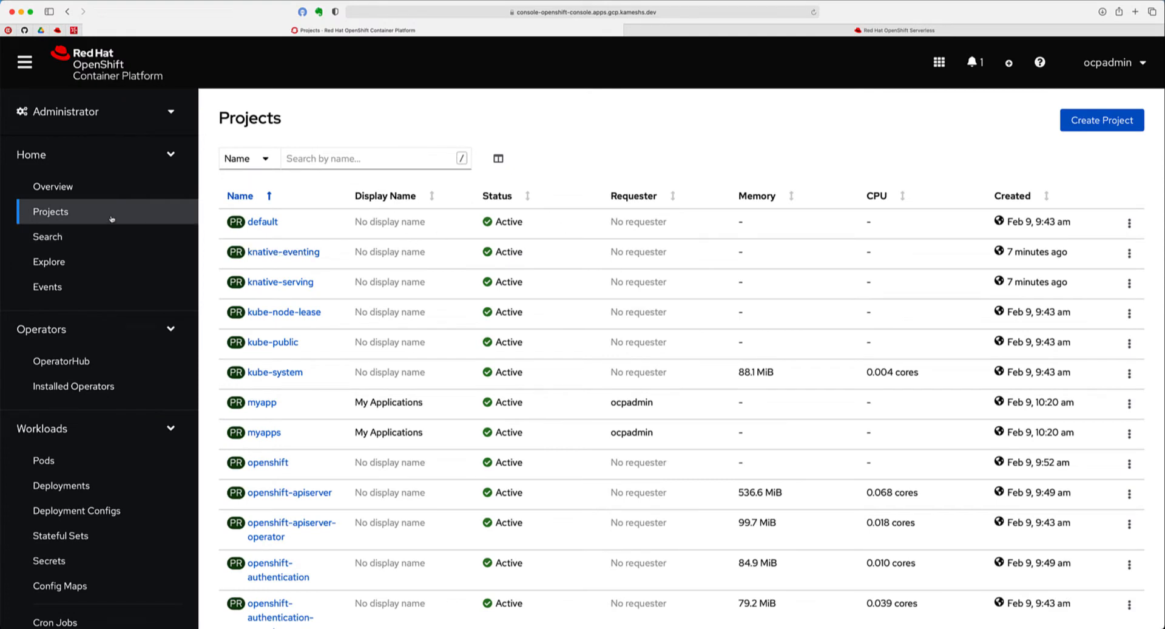
mouse_move(344, 252)
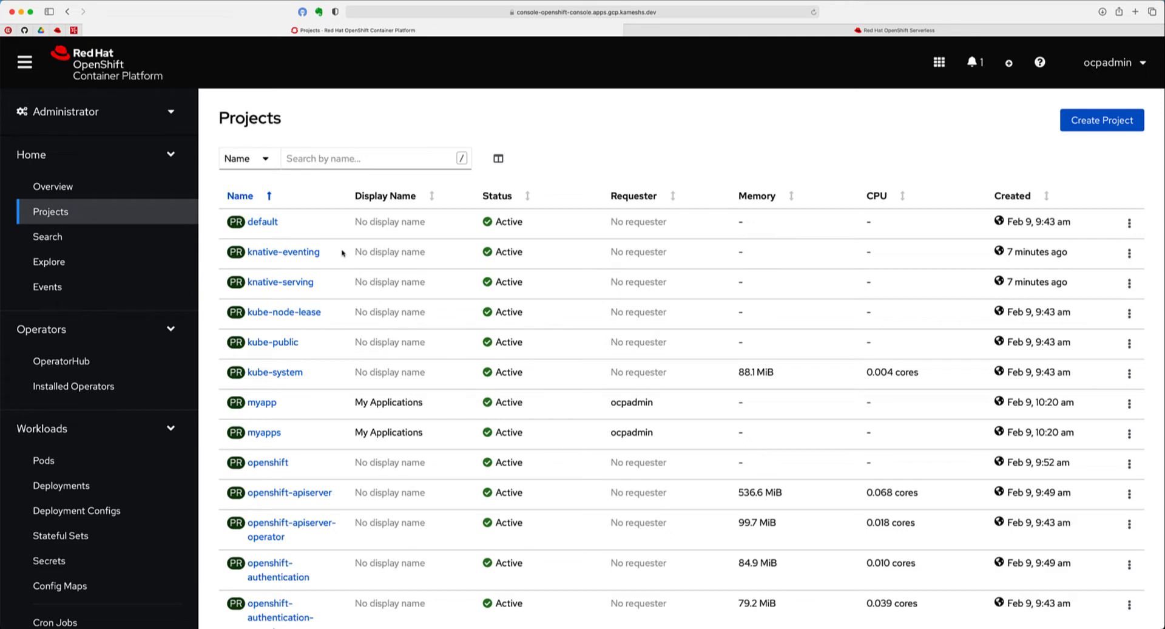
mouse_move(320, 289)
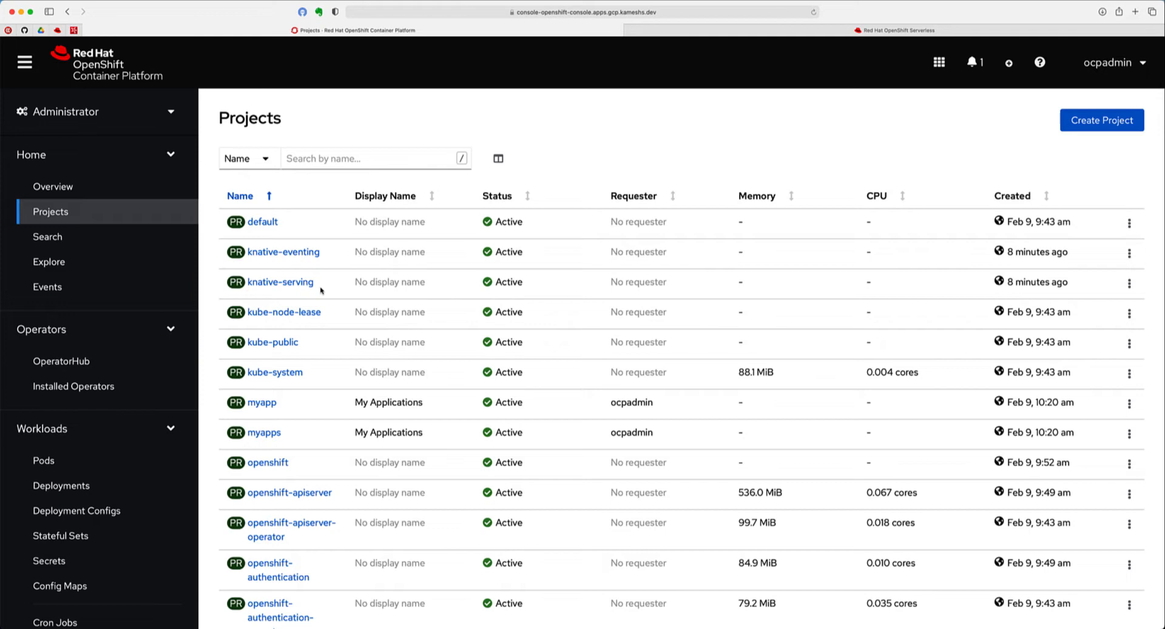
mouse_move(309, 258)
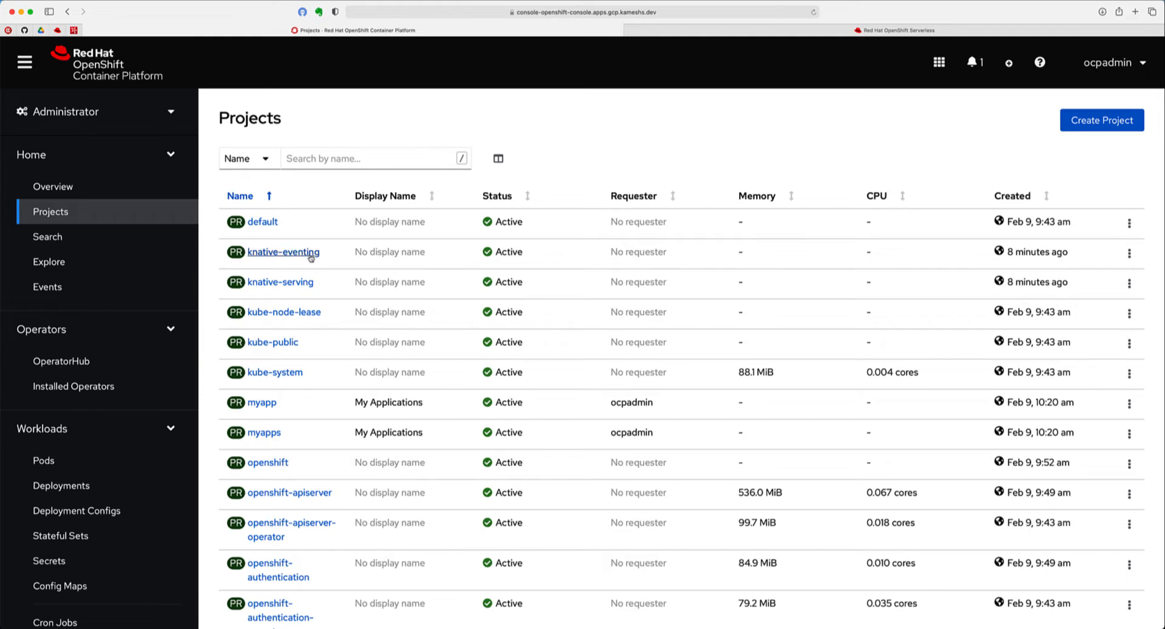
mouse_move(310, 259)
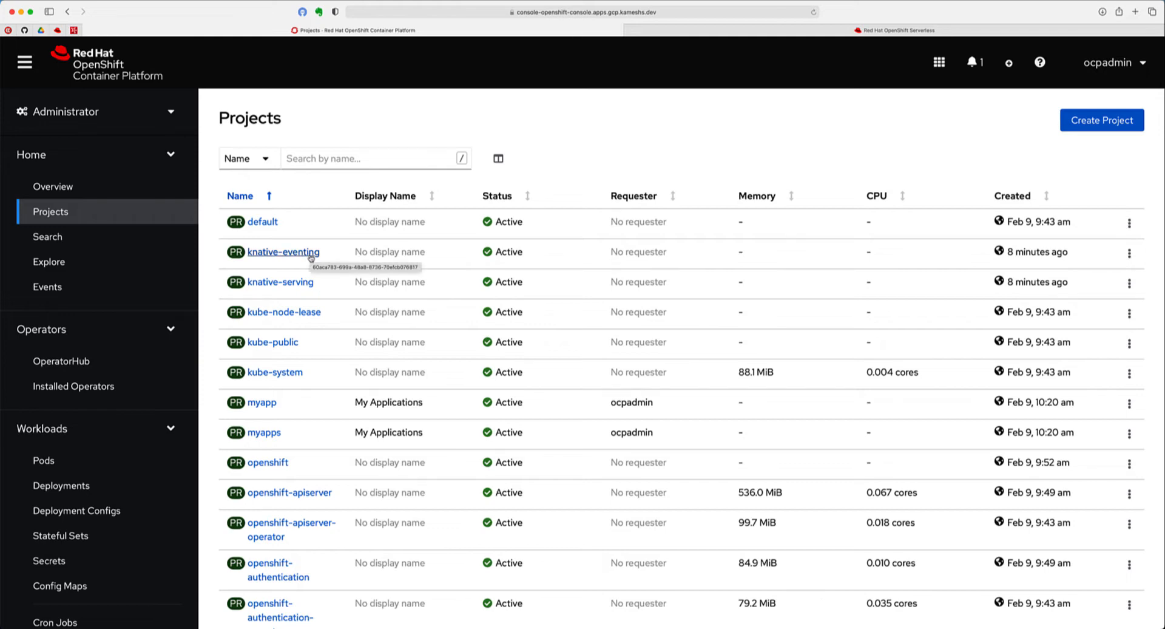
mouse_move(299, 288)
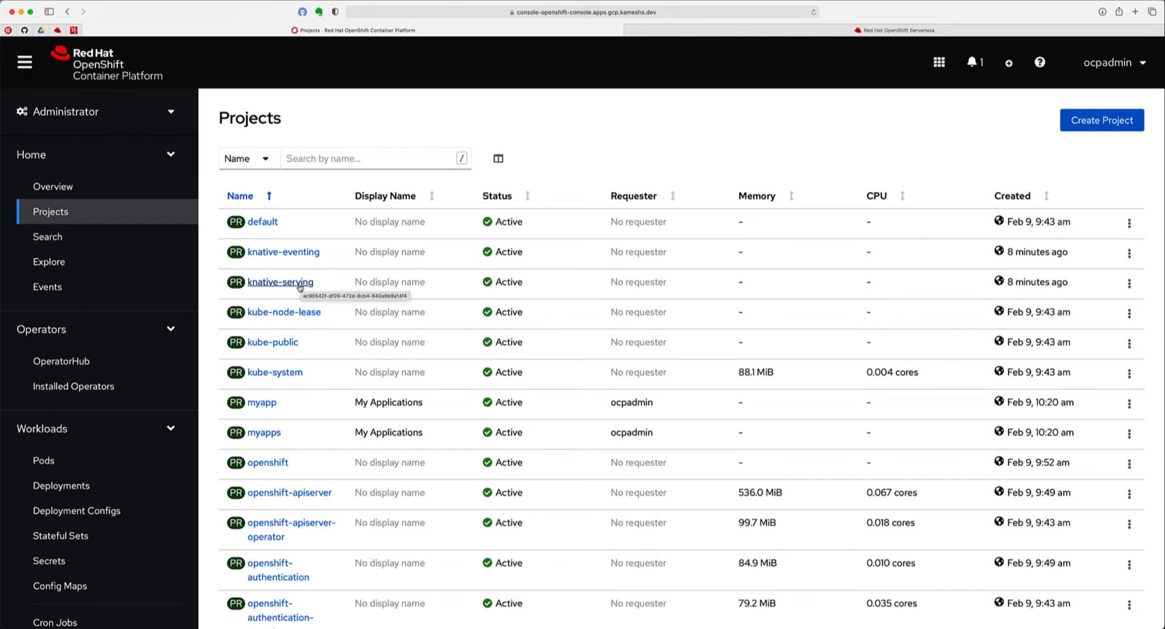
left_click(279, 282)
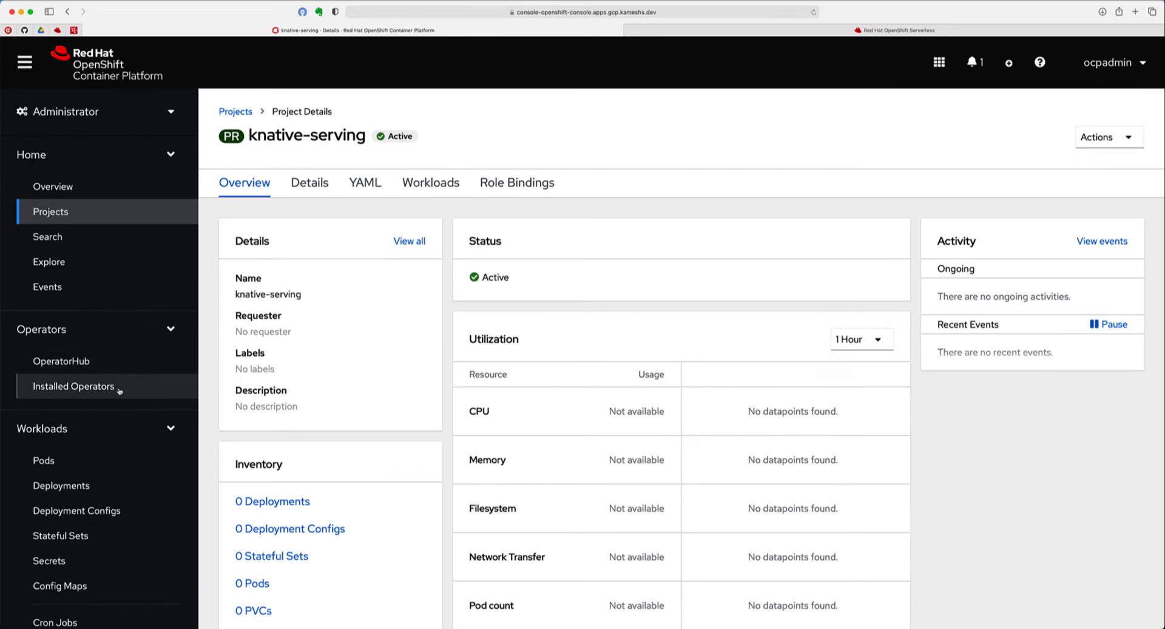
Via Installed Operators > Knative Serving, create a KnativeServing instance with default settings
left_click(73, 386)
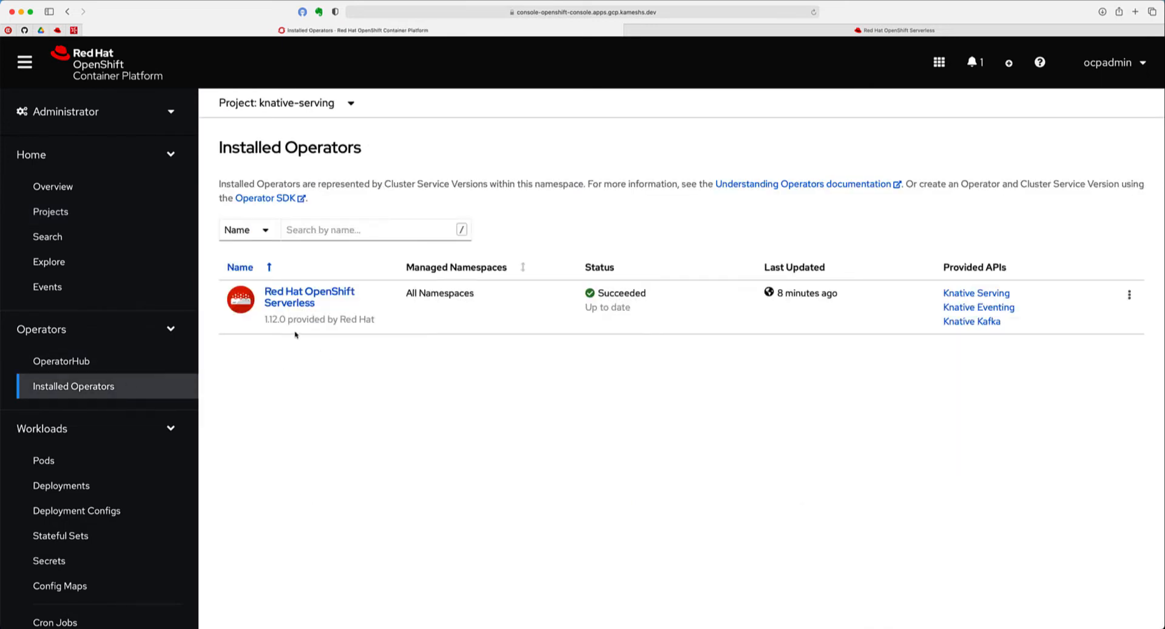
mouse_move(947, 342)
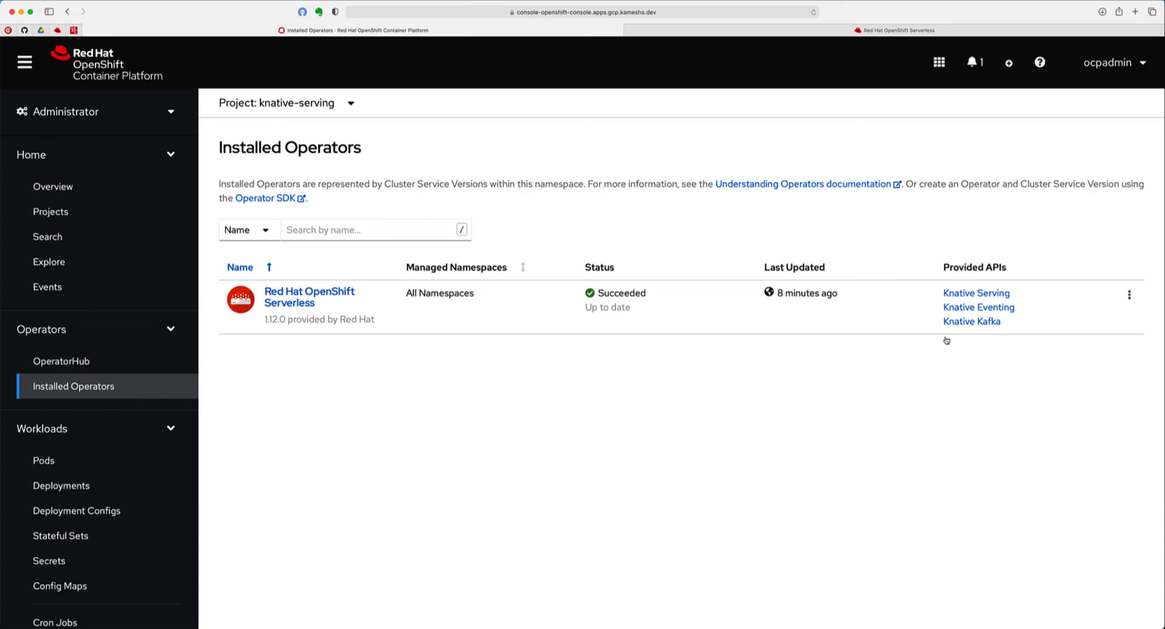
mouse_move(963, 352)
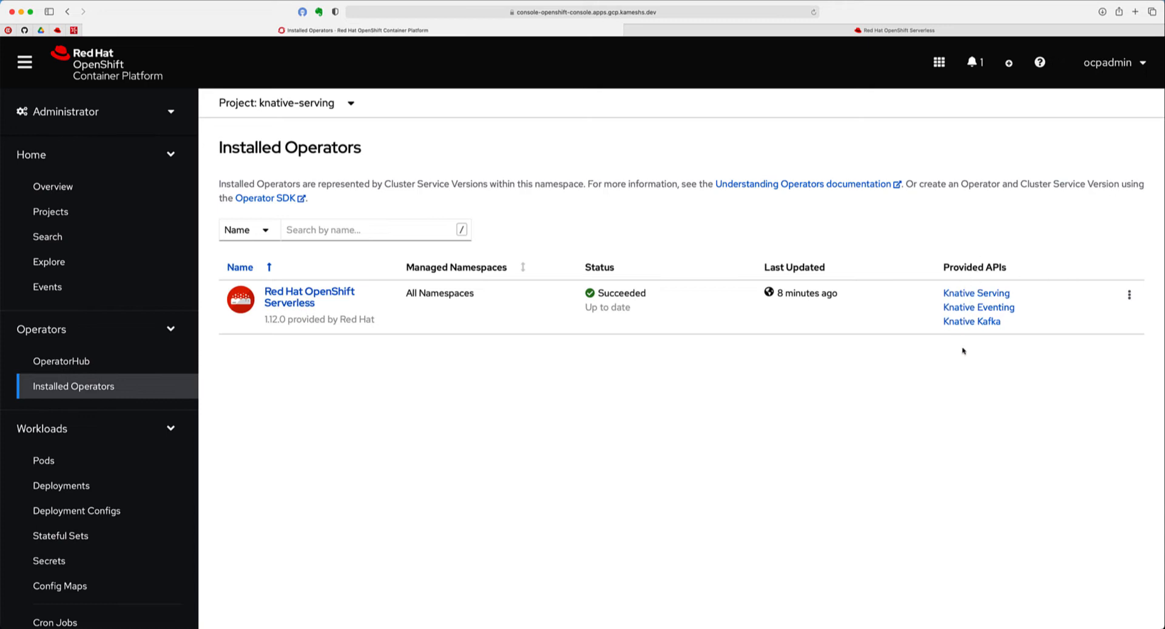
mouse_move(980, 324)
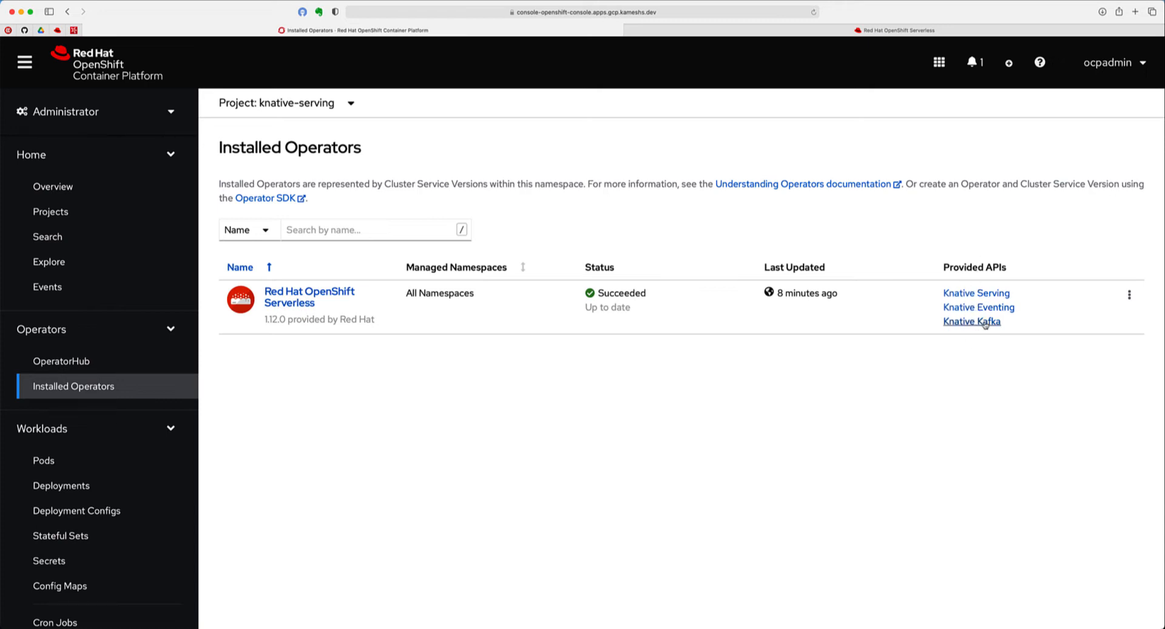
mouse_move(975, 297)
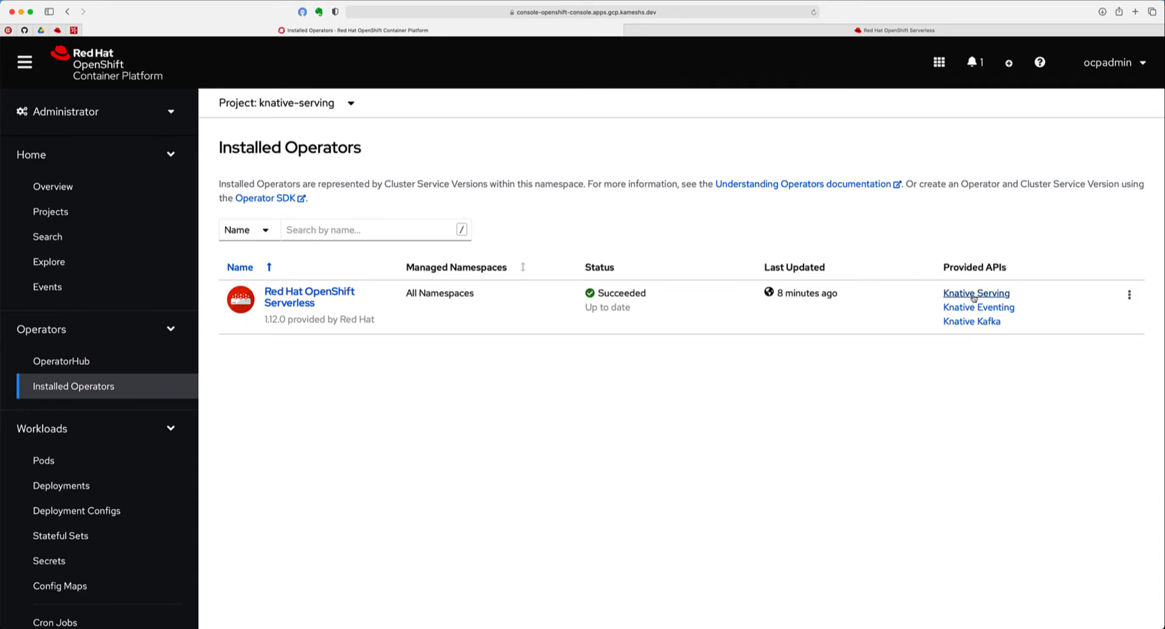
left_click(976, 293)
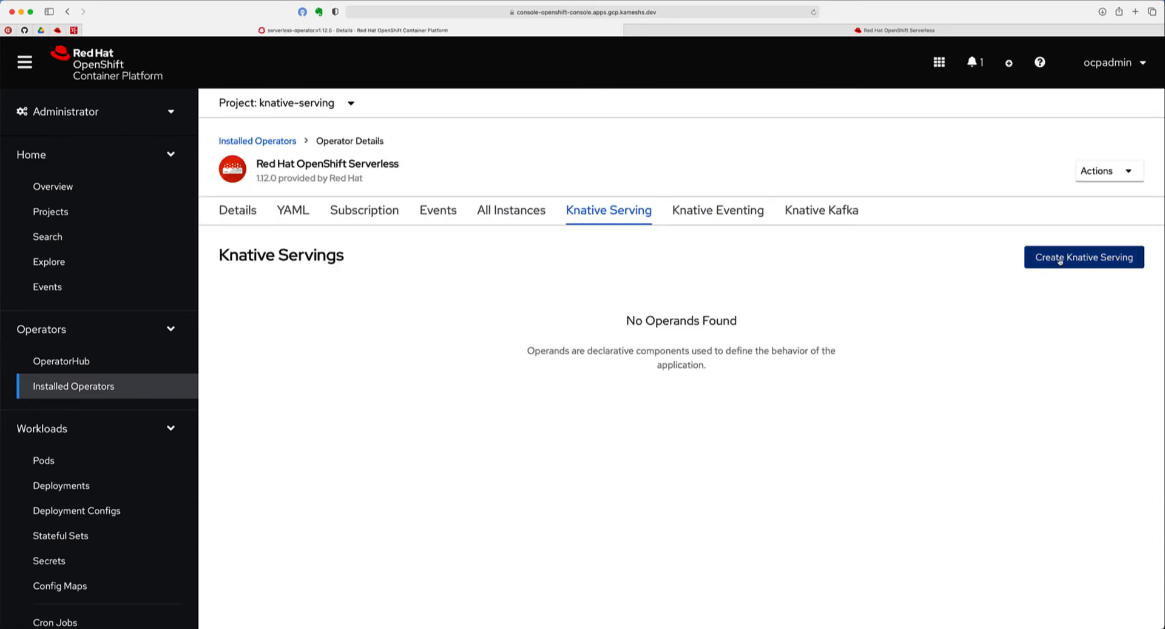
left_click(1085, 257)
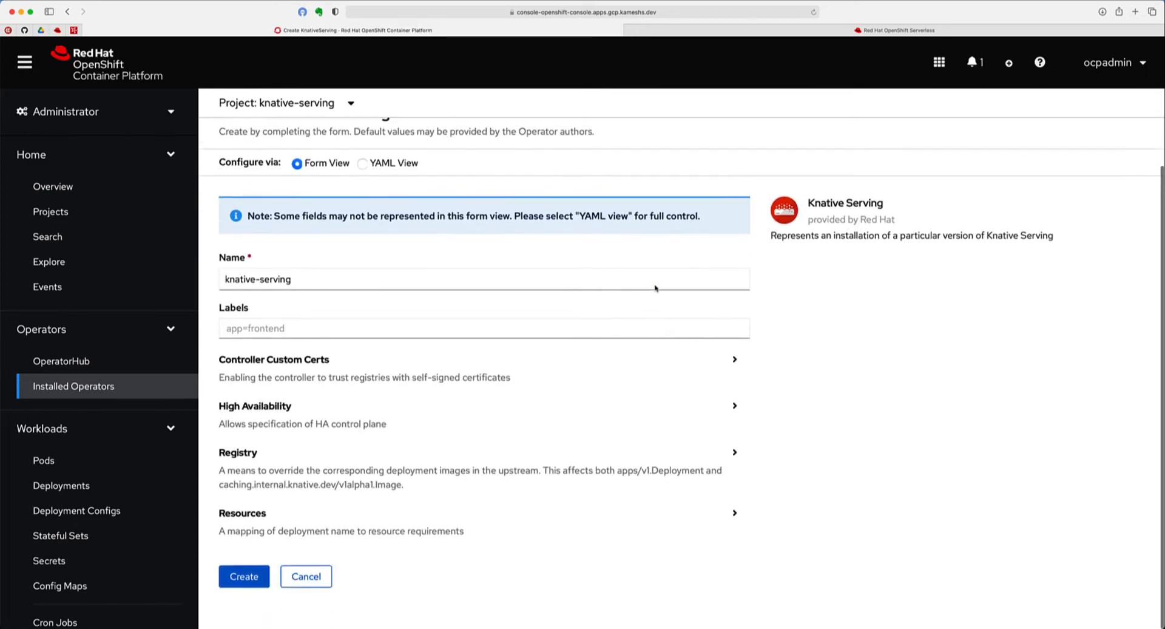
left_click(243, 576)
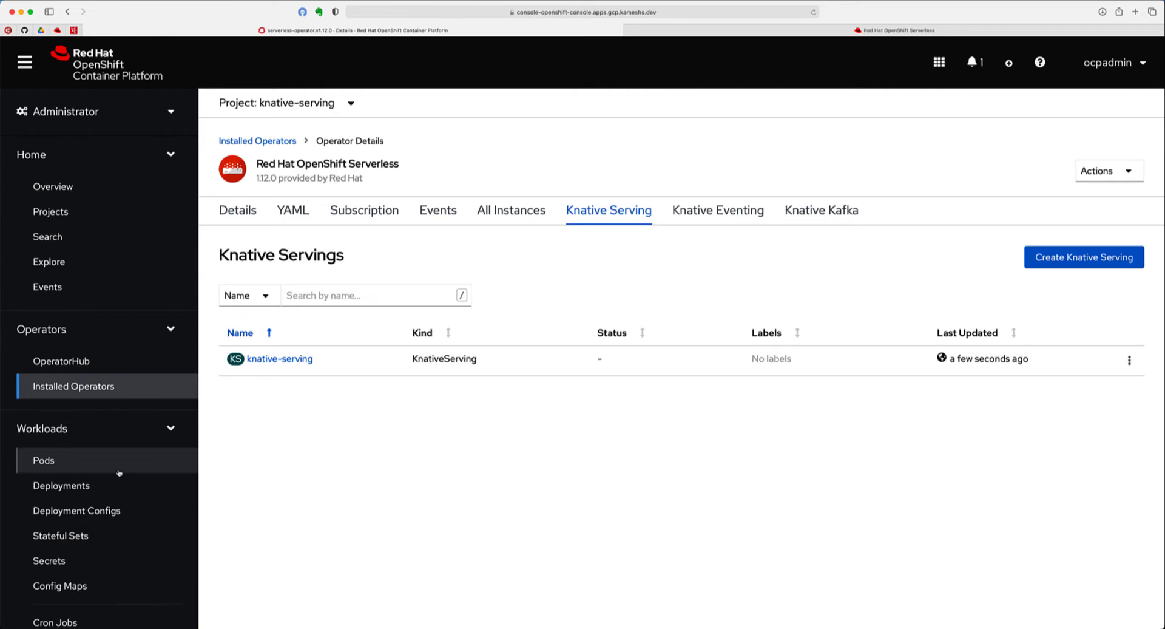
Check the starting serving pods, then watch the Serverless operator's Knative Serving status until Ready
left_click(44, 460)
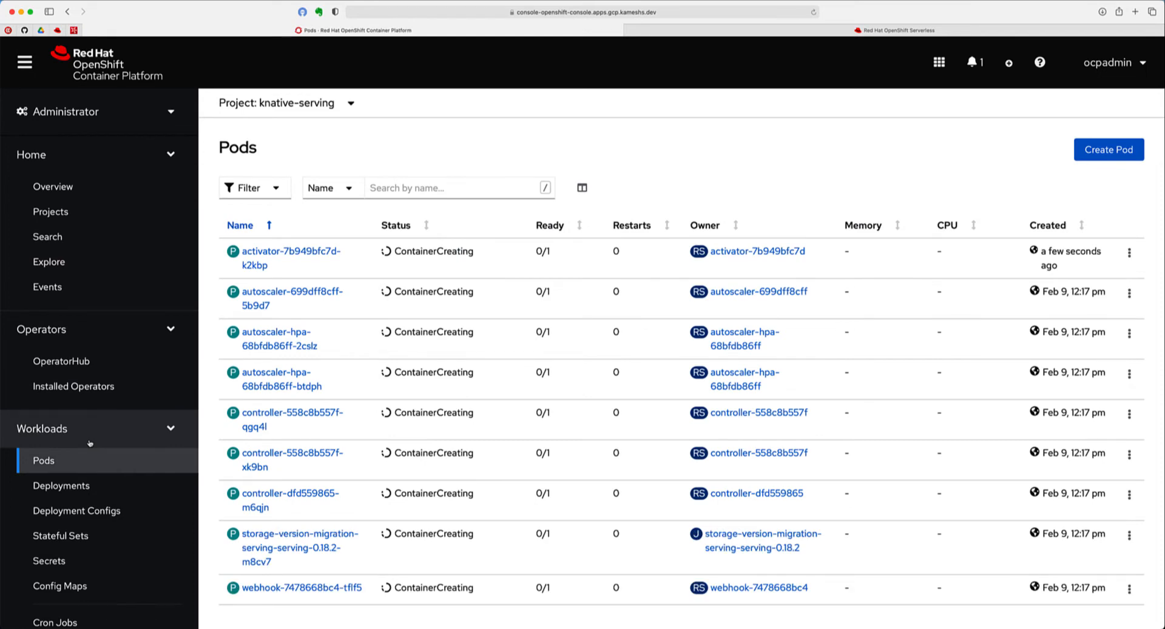
left_click(72, 386)
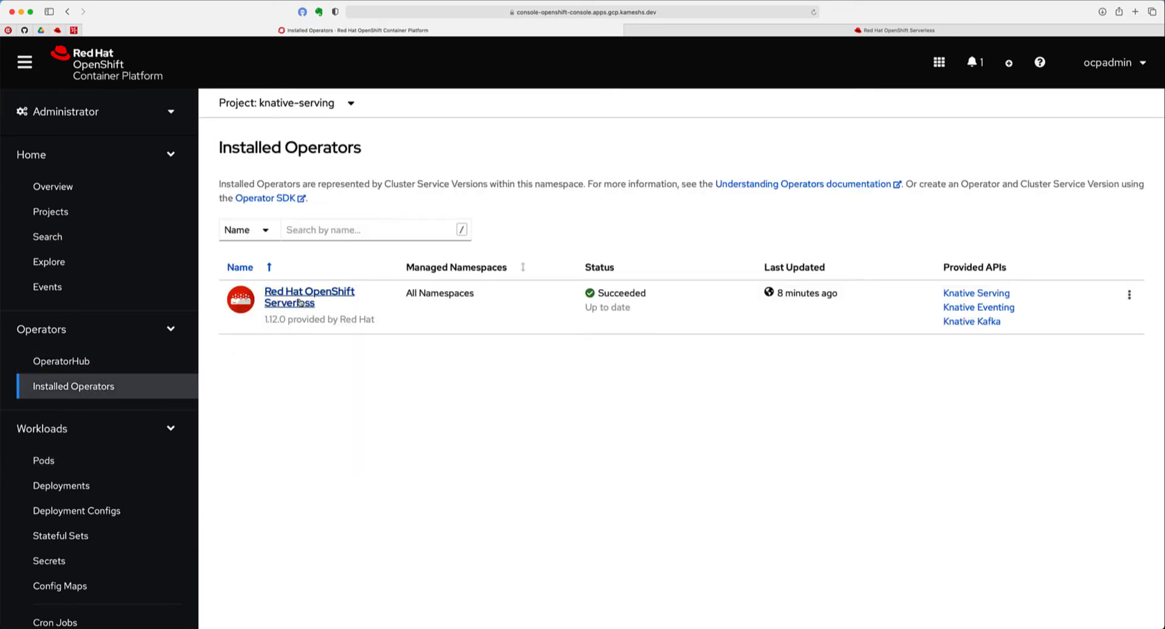
left_click(309, 291)
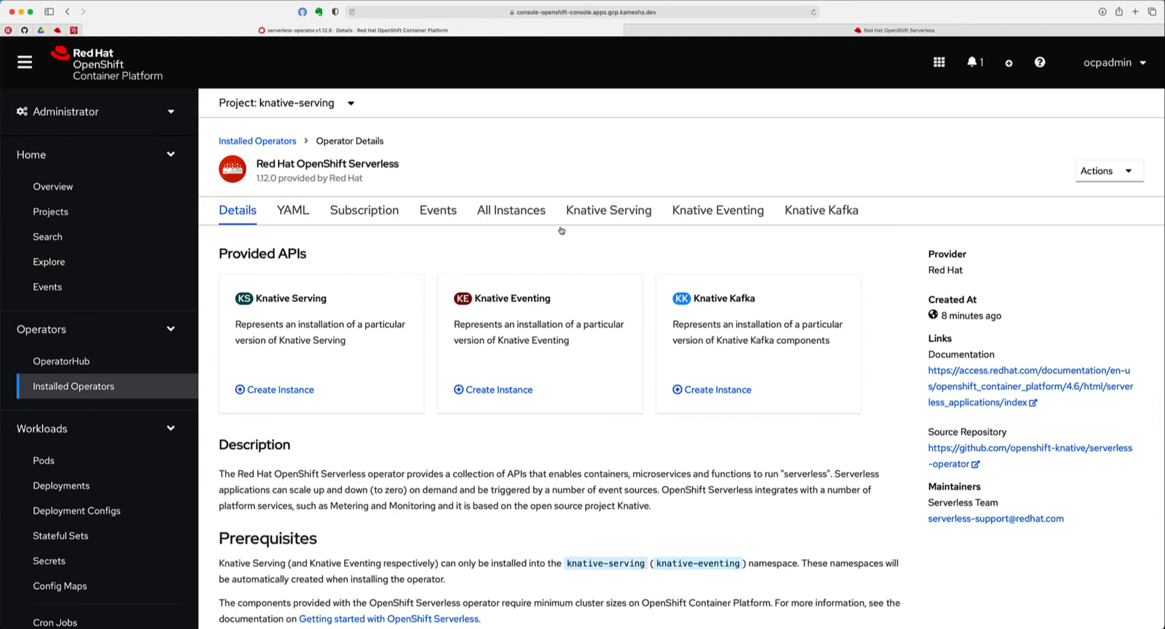
left_click(609, 210)
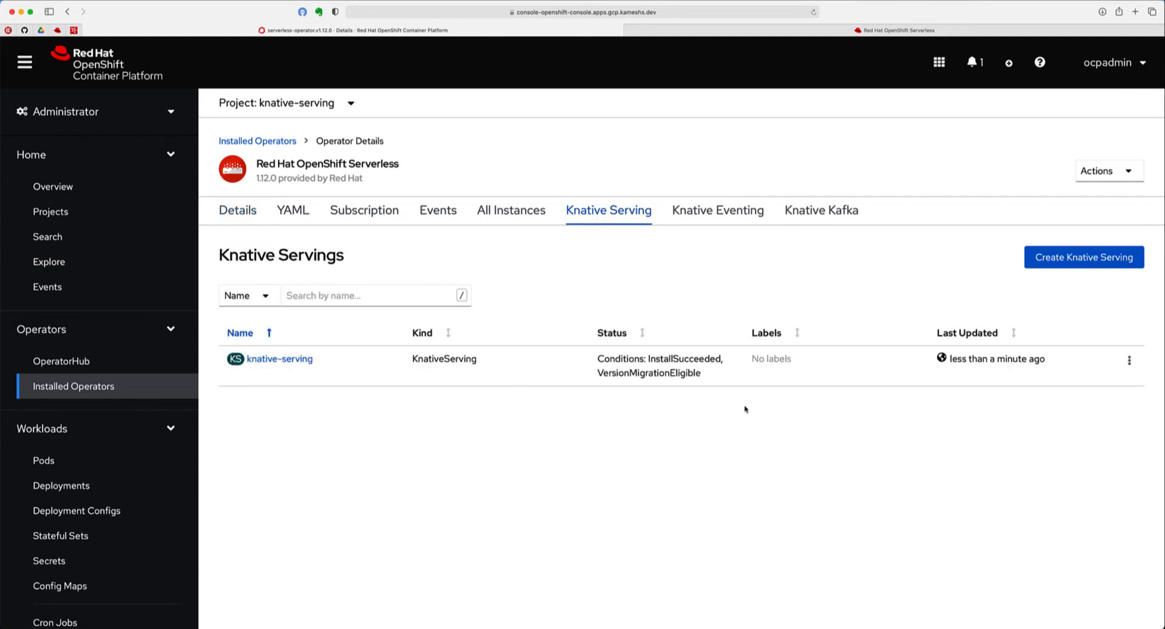
mouse_move(616, 412)
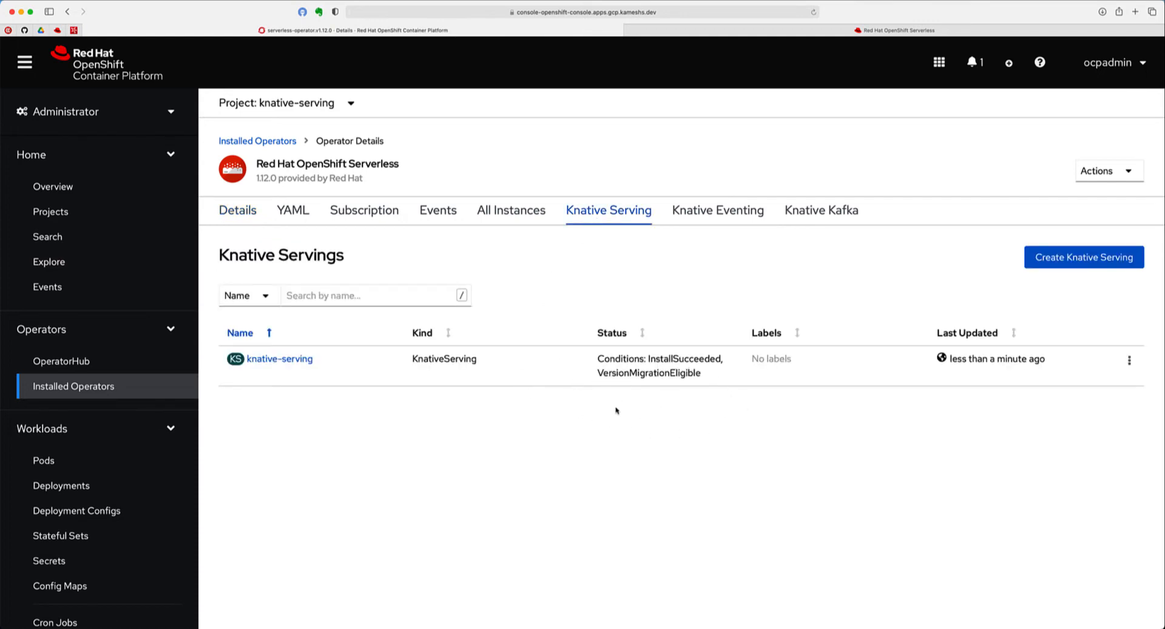
mouse_move(616, 425)
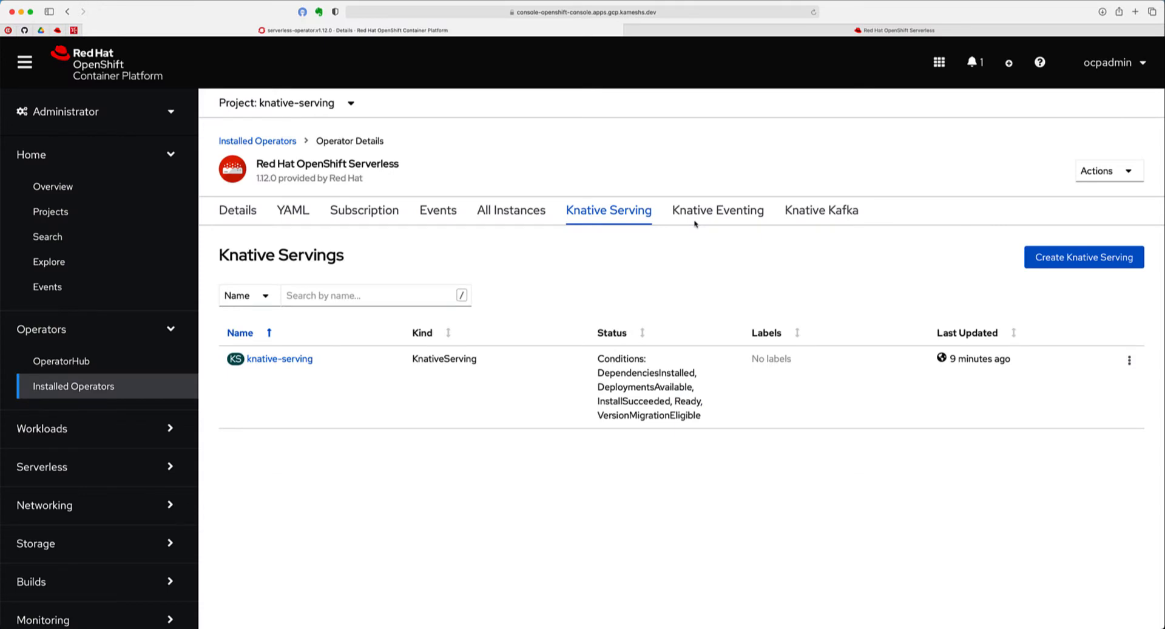
mouse_move(119, 126)
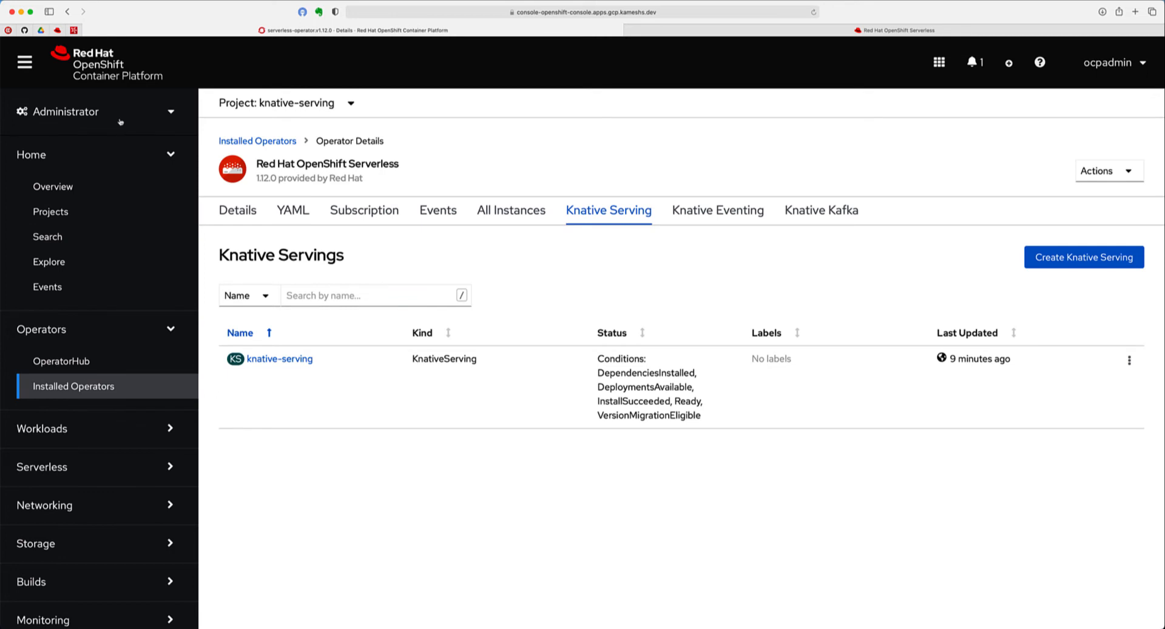
Switch to the Developer perspective and select the myapps project
left_click(97, 111)
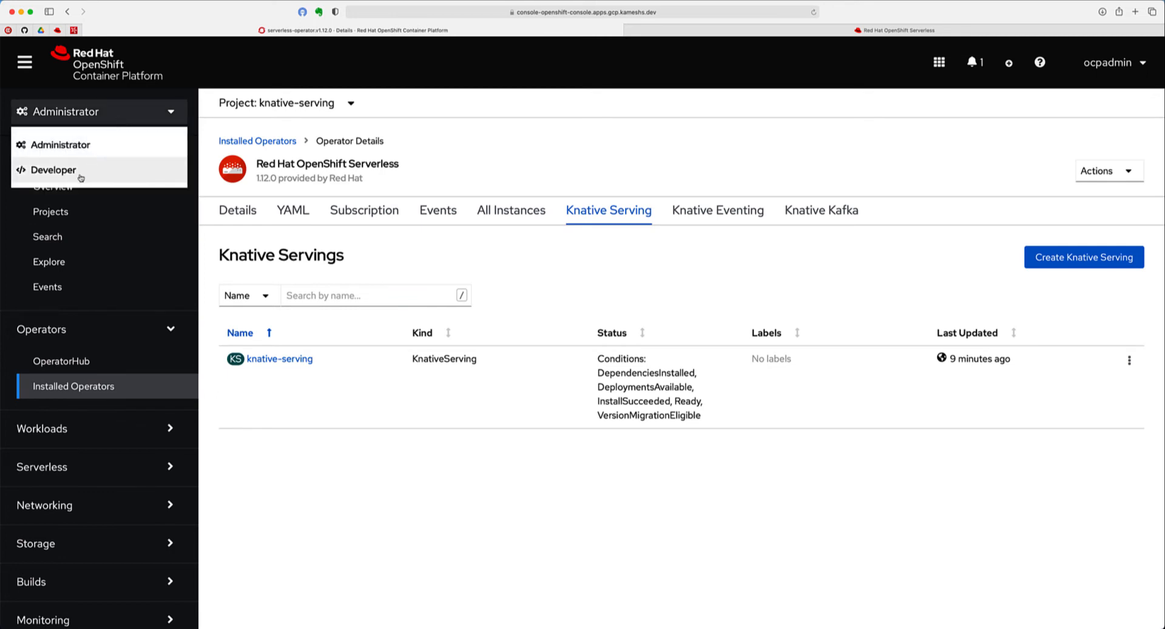
left_click(54, 169)
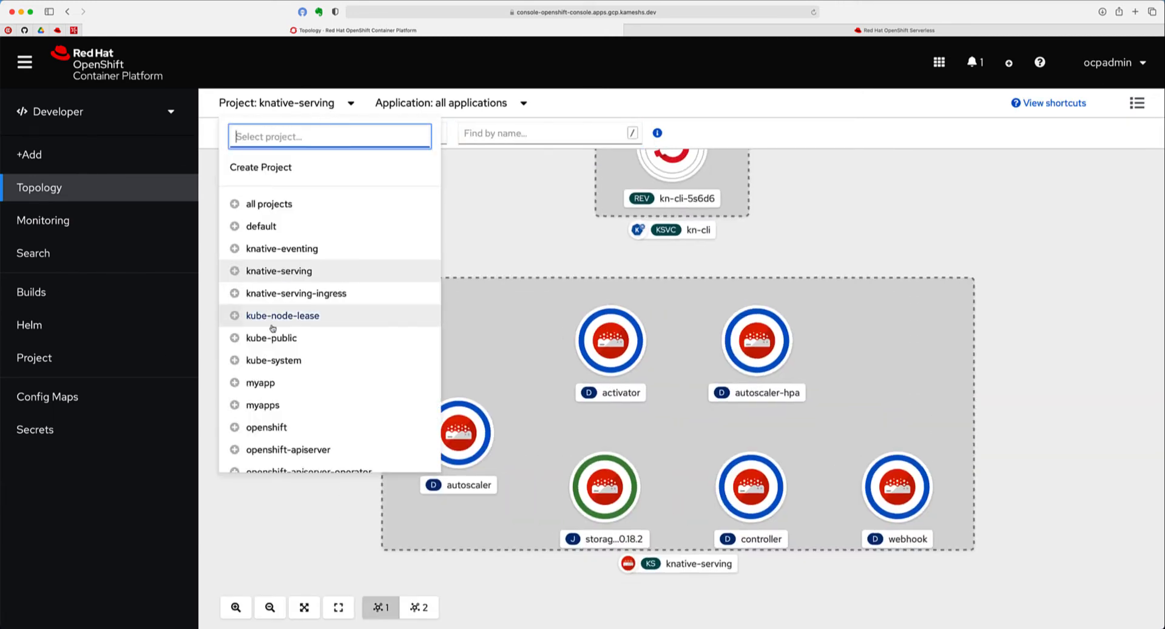
left_click(262, 406)
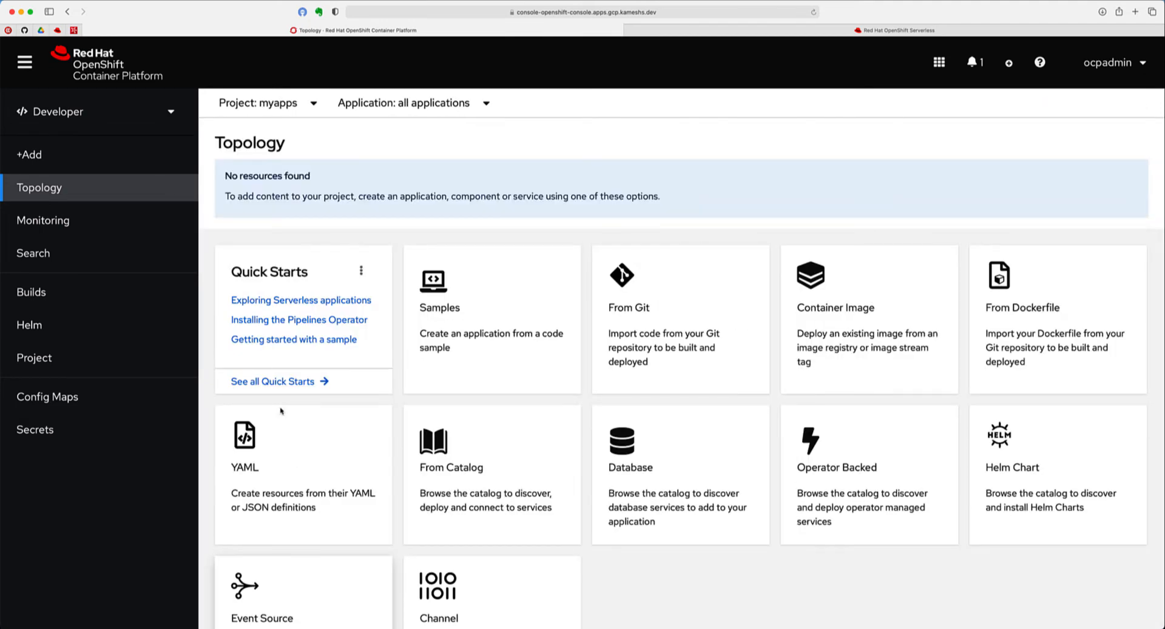
mouse_move(395, 418)
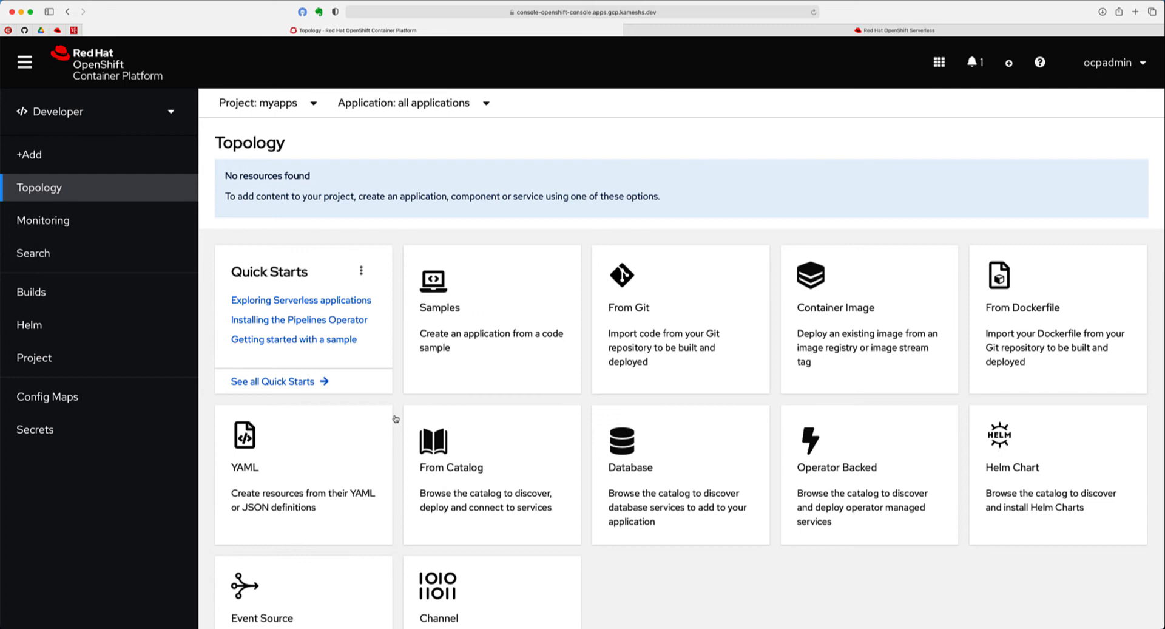
mouse_move(702, 381)
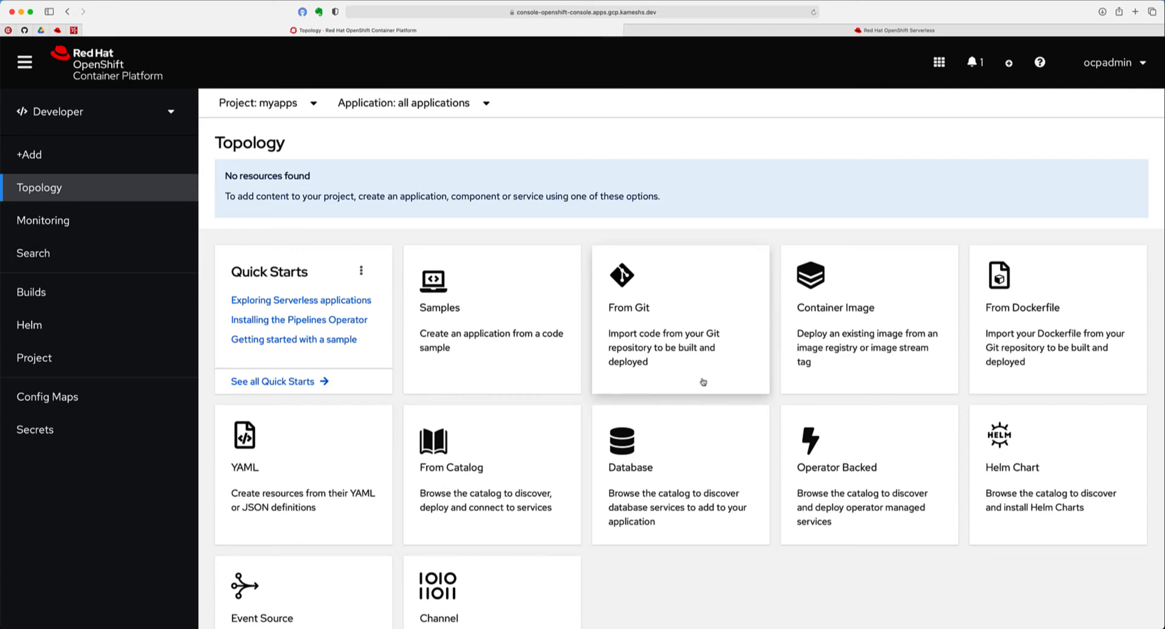
Deploy quay.io/rhdevelopers/knative-tutorial-greeter as a Knative Service resource and create it
left_click(869, 319)
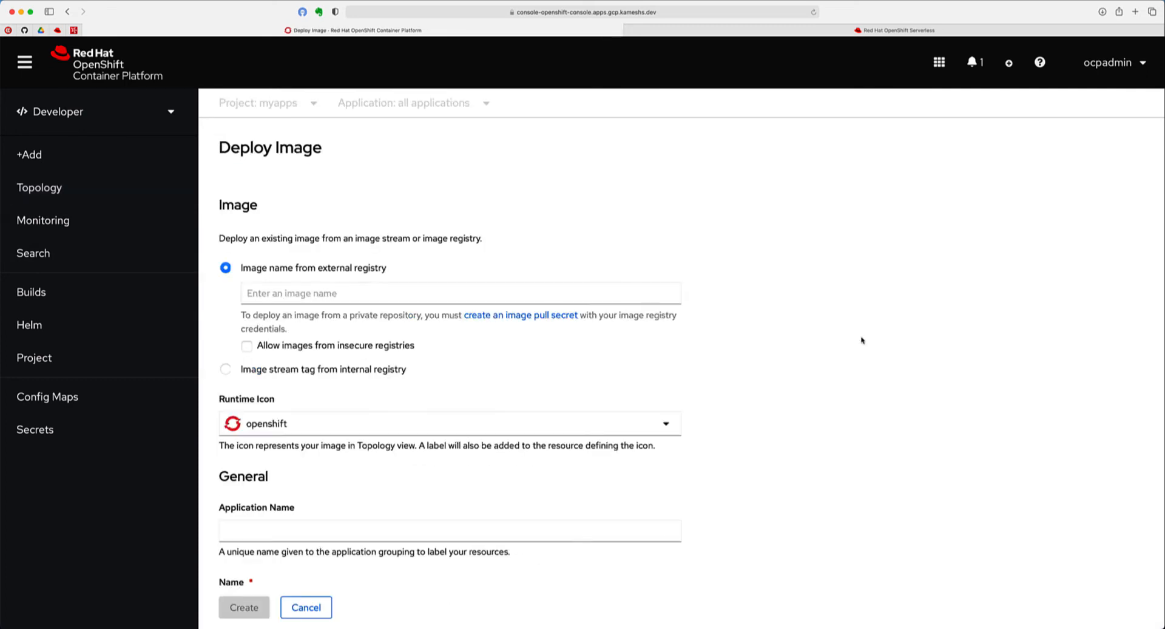
left_click(479, 294)
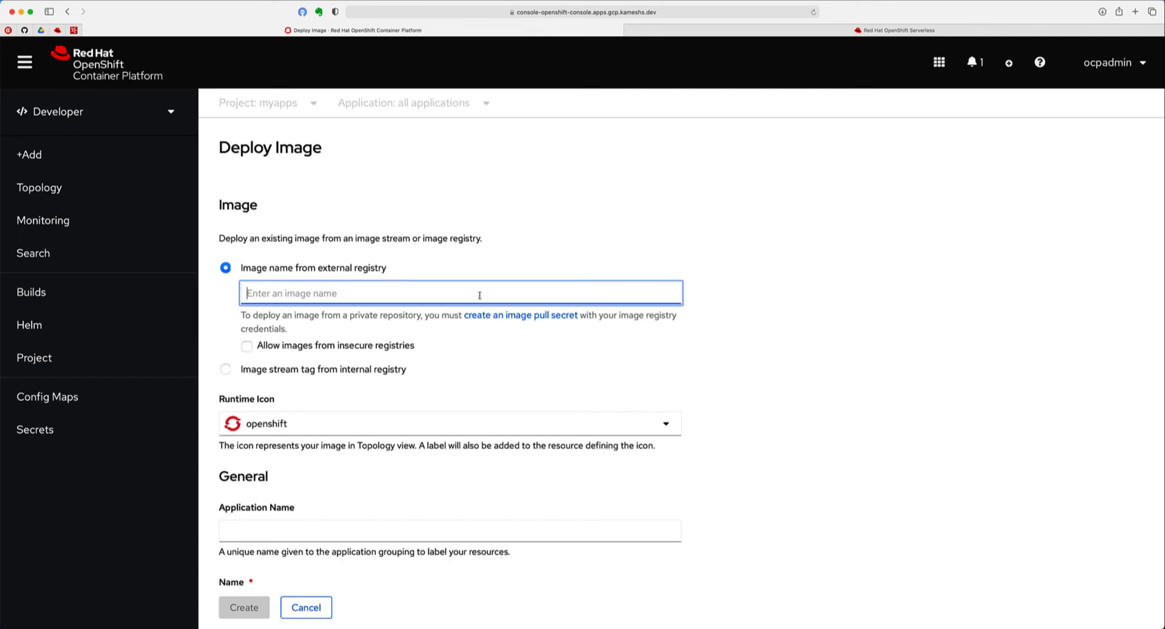
type("quay.io/rhdevelopers/knative-tutorial-")
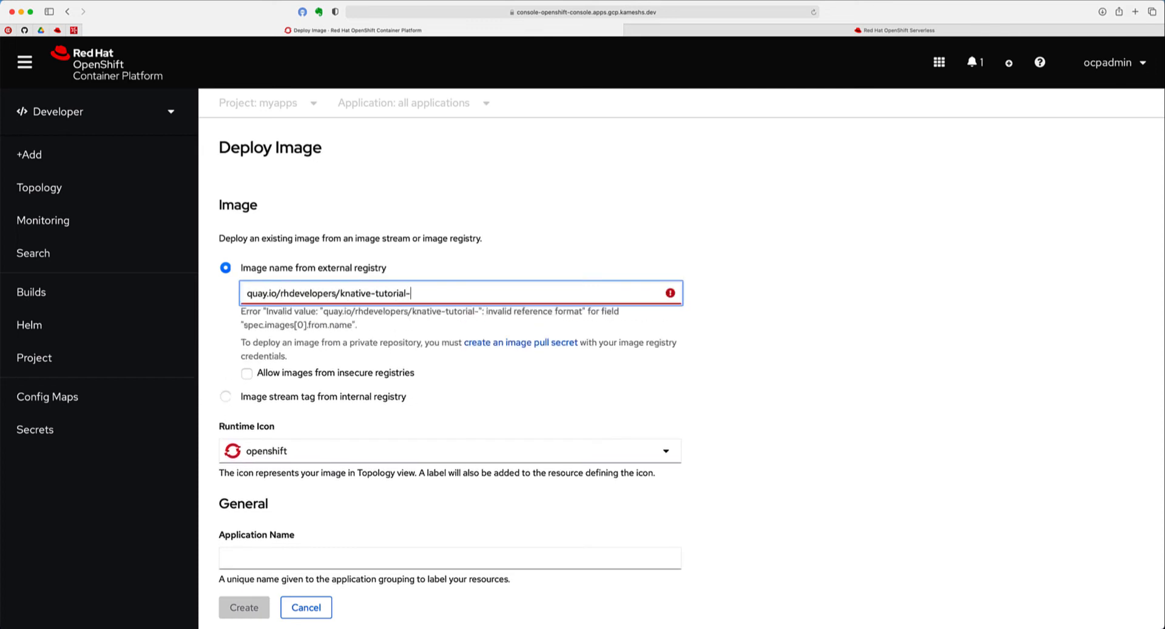
type("greeter")
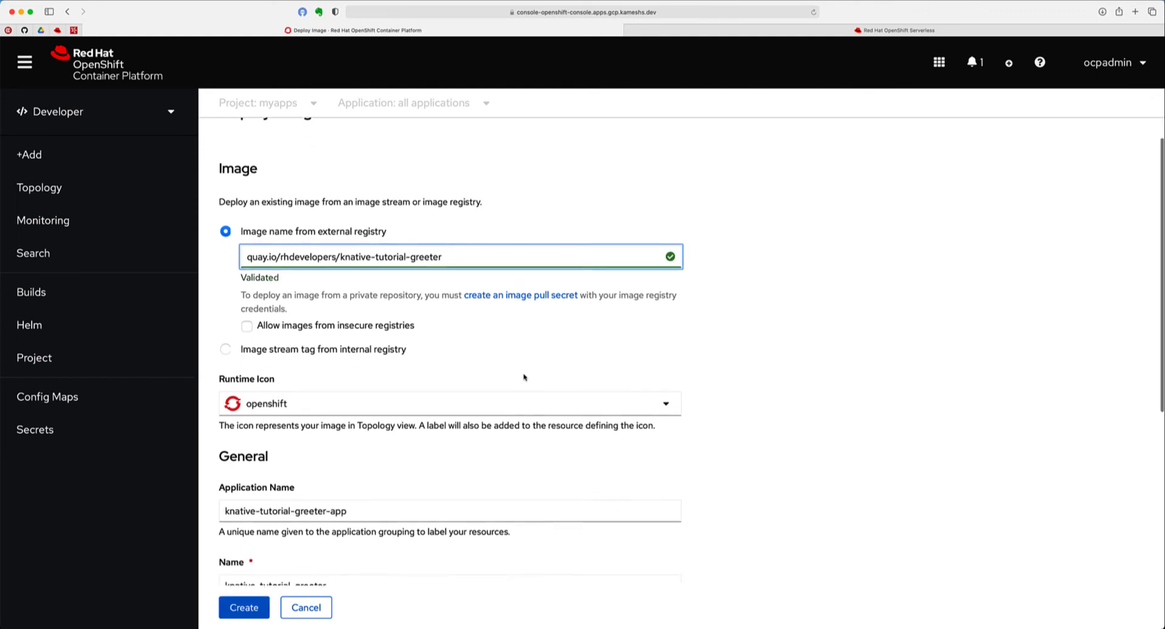
scroll("down", 3)
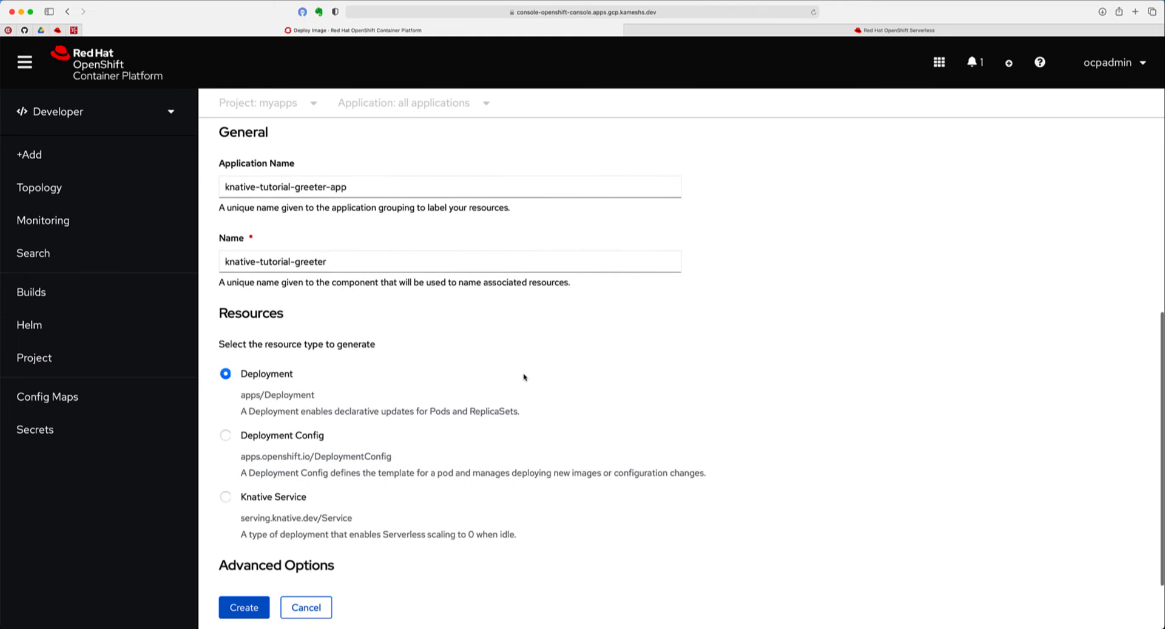
scroll("down", 3)
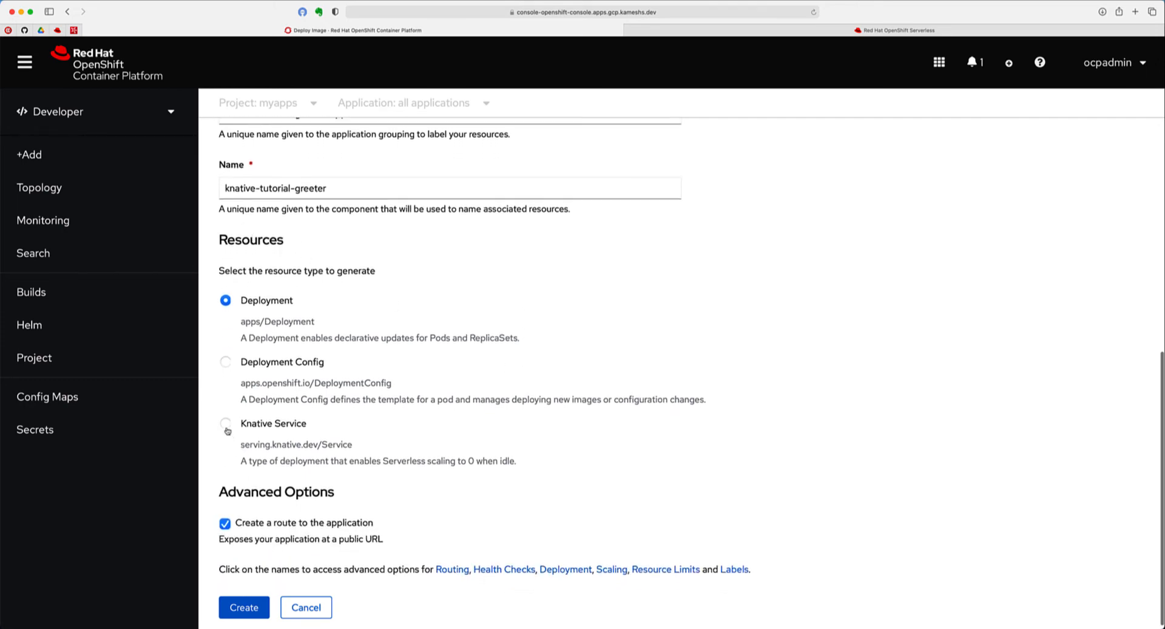
left_click(225, 427)
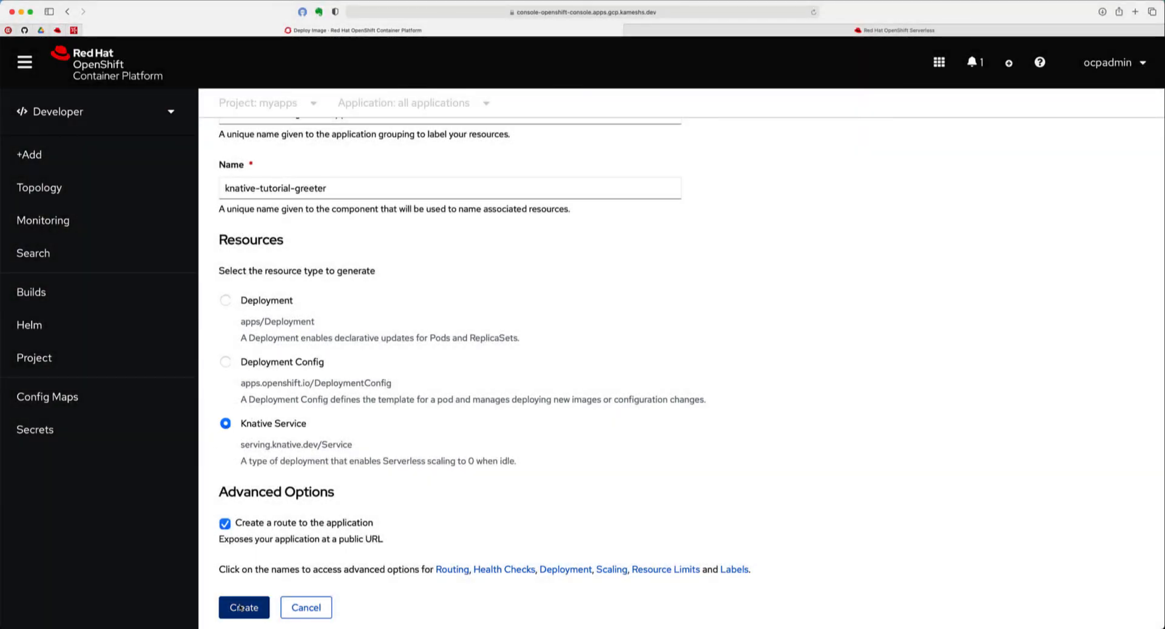
left_click(243, 607)
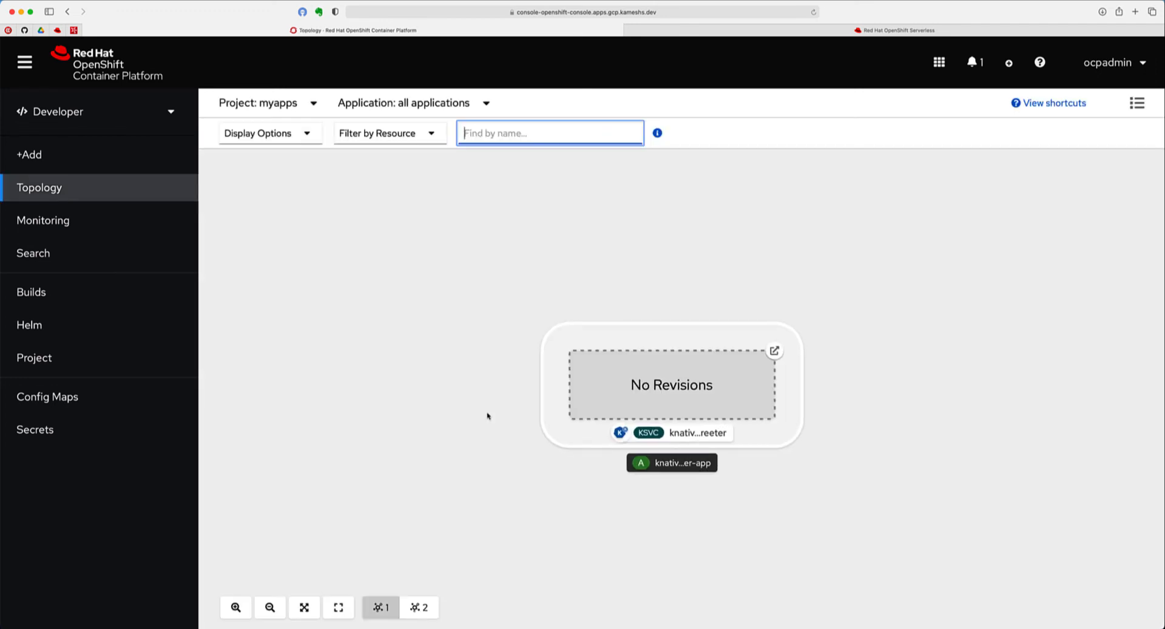
mouse_move(672, 340)
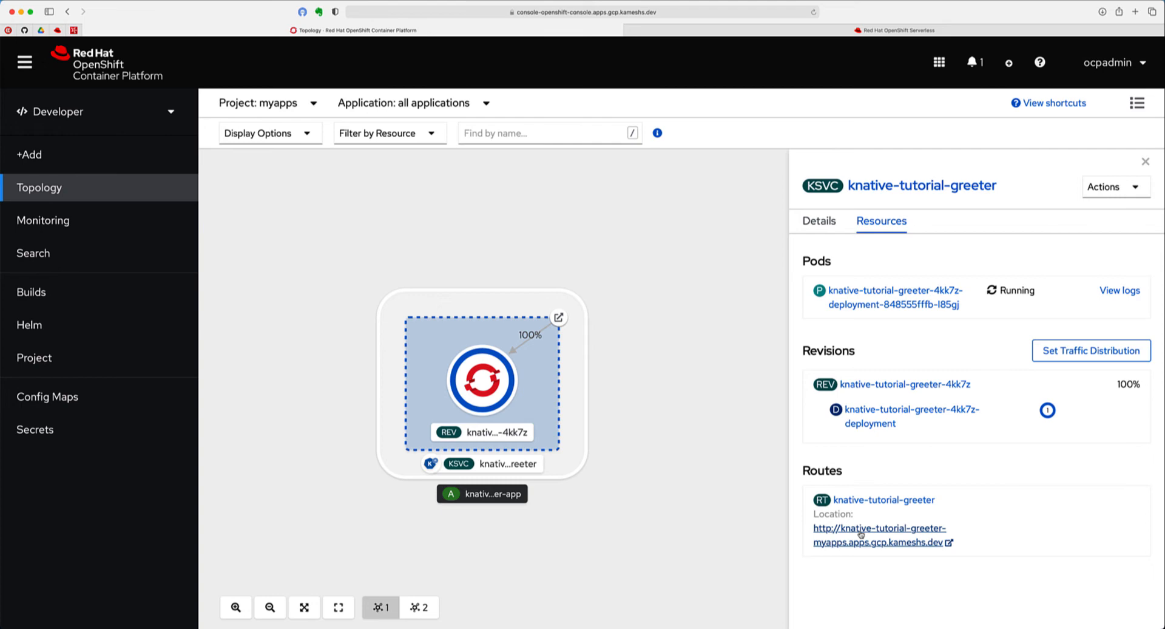
Follow the greeter service's route URL and view its 'Hi greeter' reply in the new tab
left_click(867, 528)
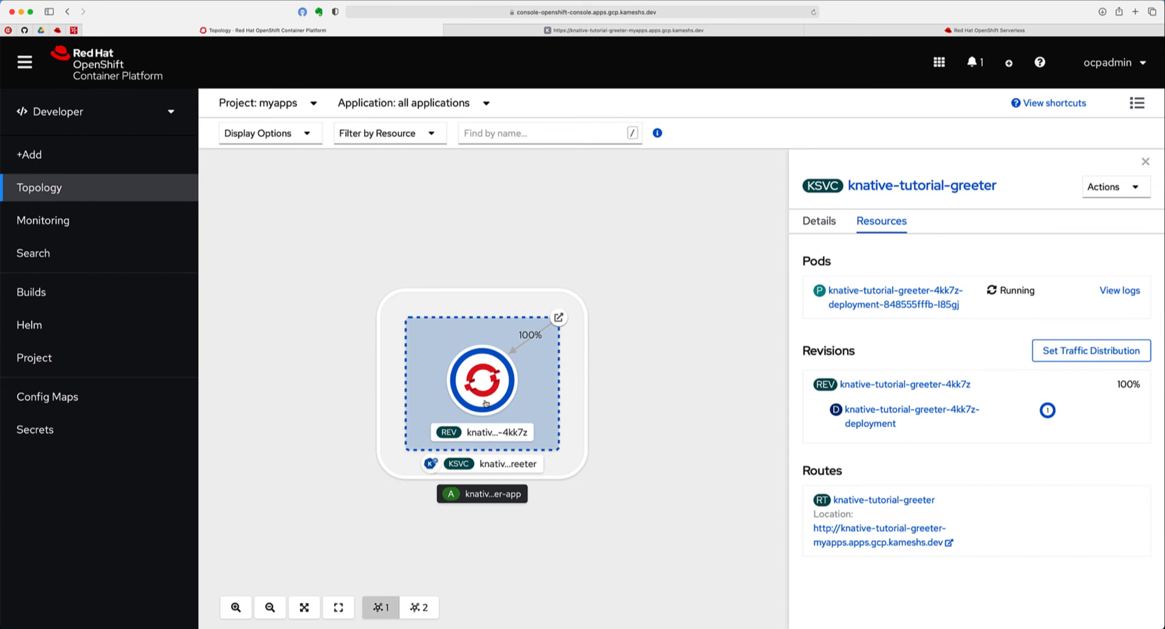
mouse_move(697, 520)
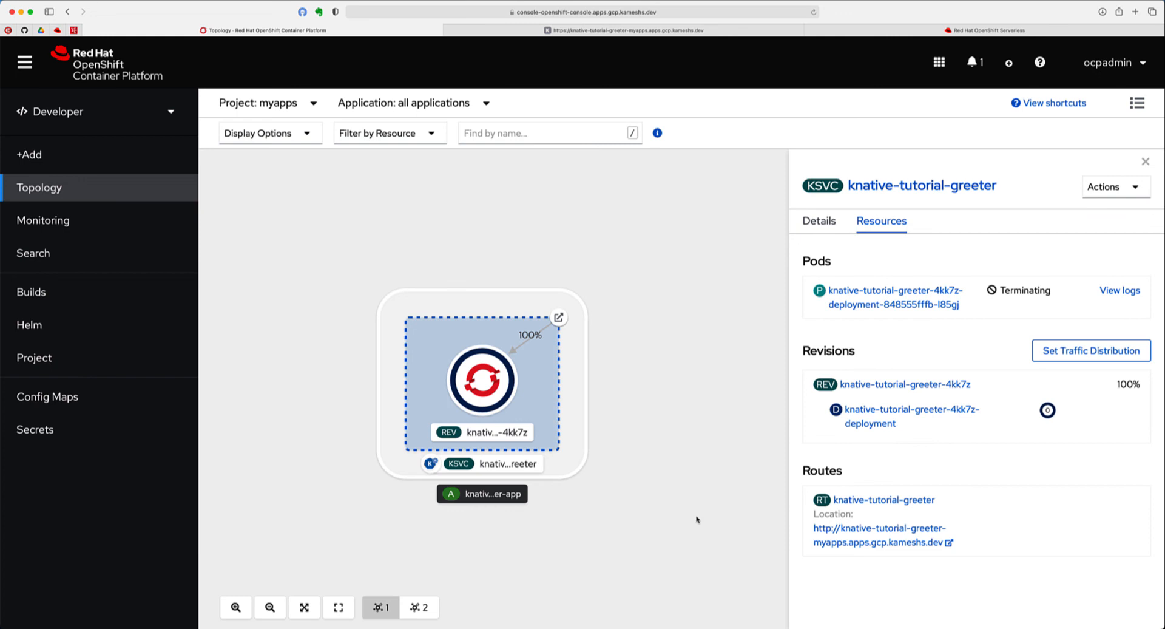
mouse_move(891, 597)
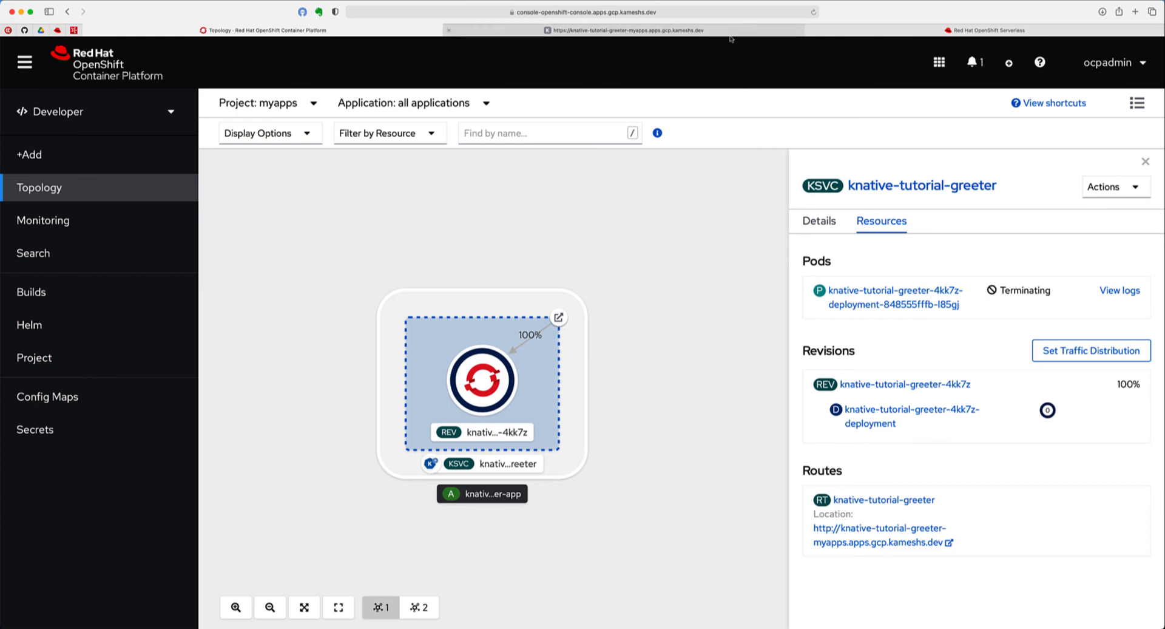
left_click(630, 31)
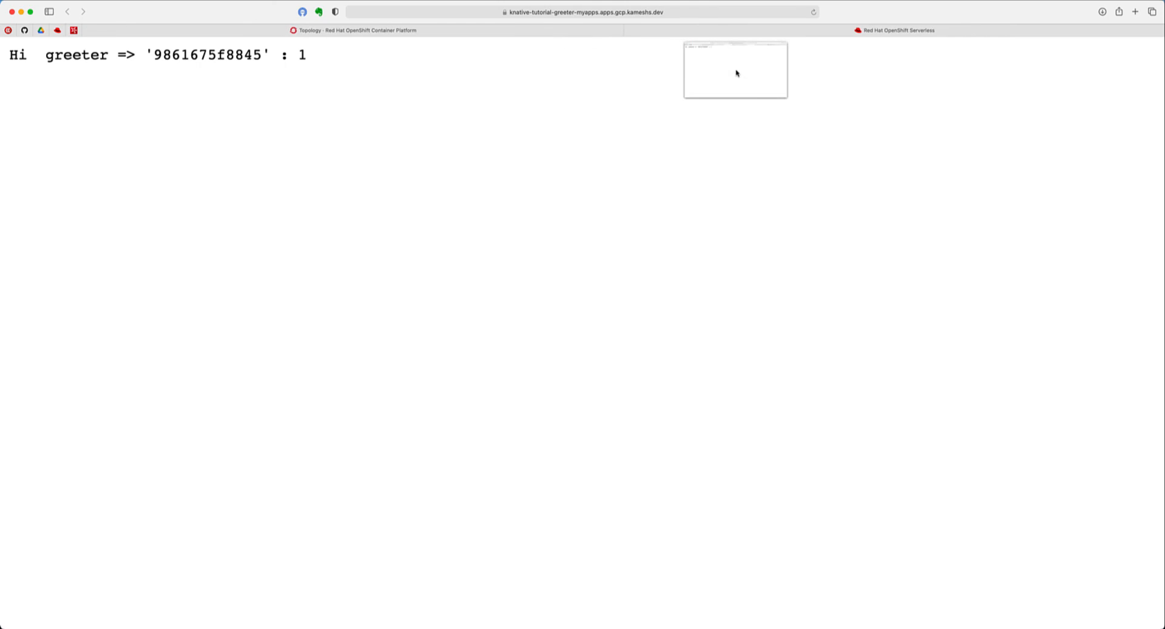